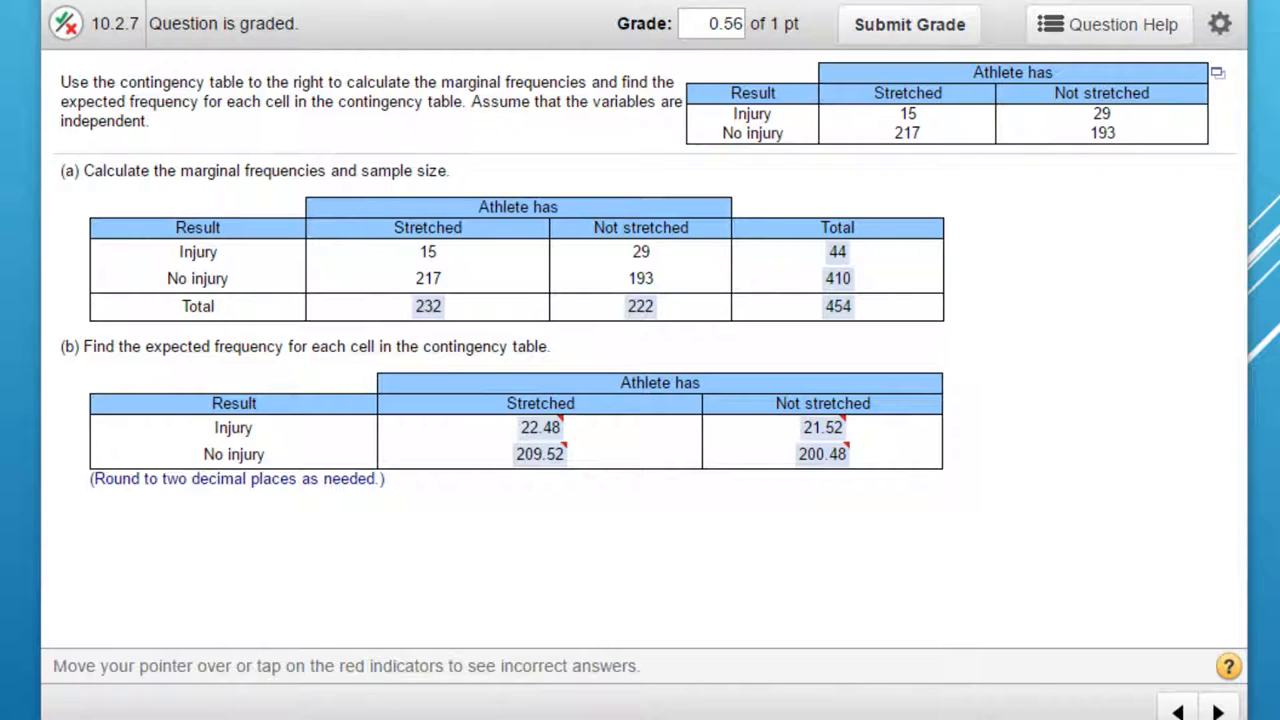
{"action": "mouse_move", "coordinate": [736, 606]}
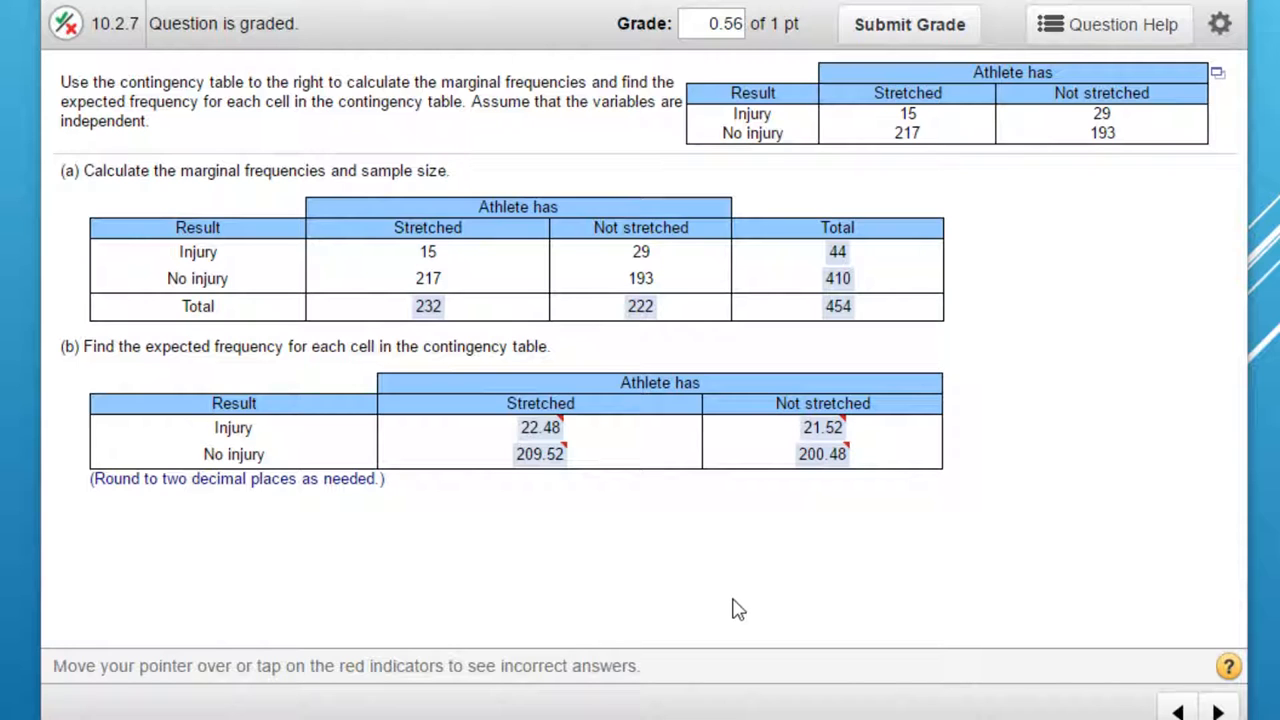
{"action": "mouse_move", "coordinate": [1218, 104]}
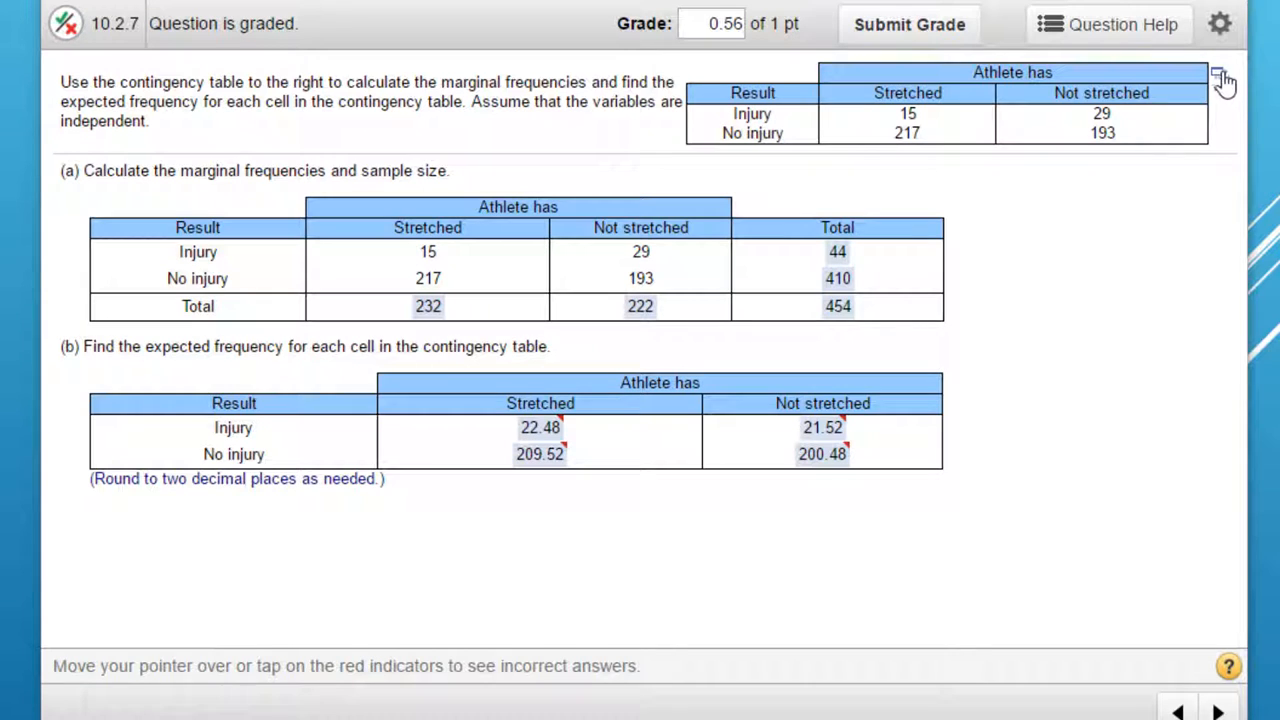
- Send the question's injury-by-stretching table data from MyStatLab into a StatCrunch data set
{"action": "left_click", "coordinate": [1220, 76]}
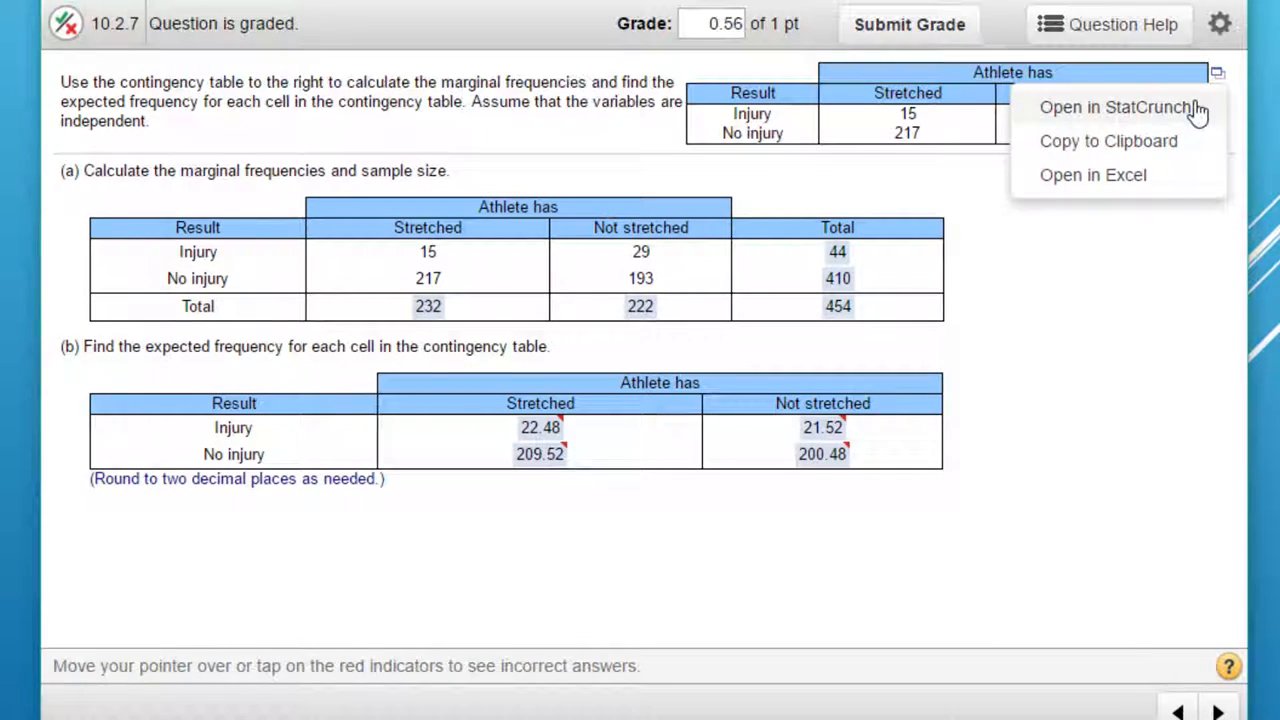
{"action": "left_click", "coordinate": [1118, 108]}
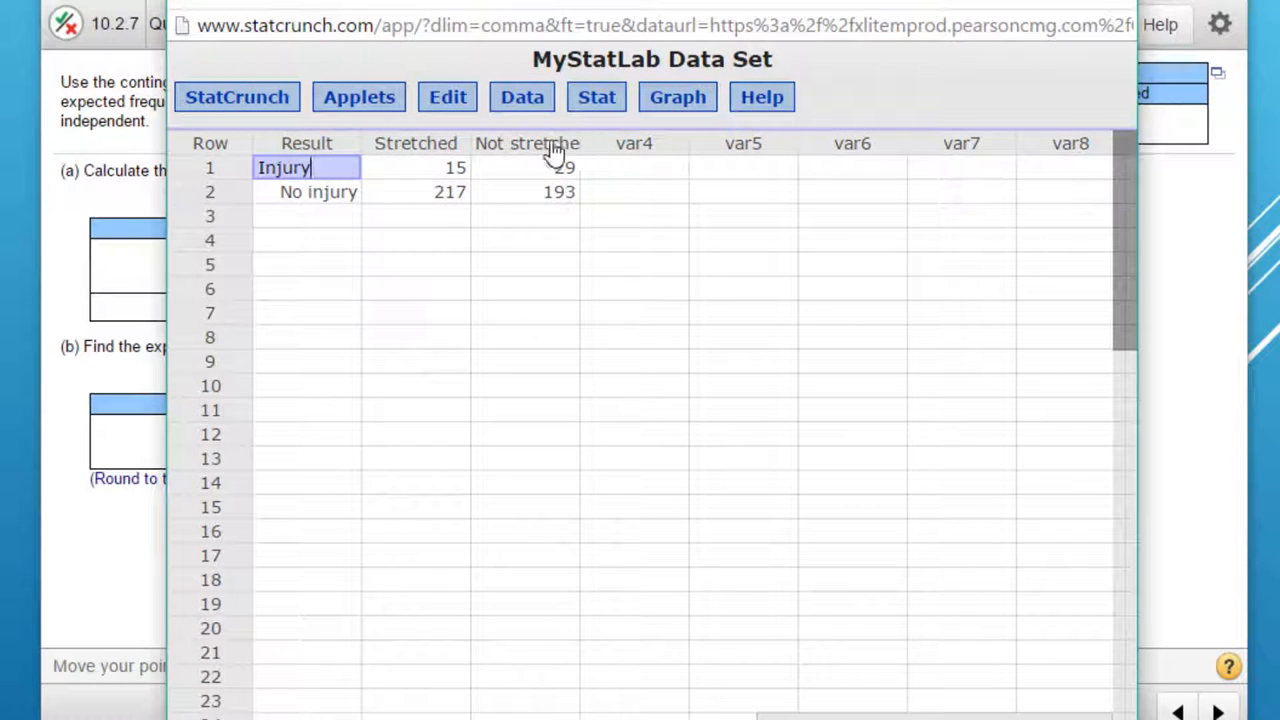
- Start a contingency table with summary counts via Stat > Tables > Contingency
{"action": "left_click", "coordinate": [596, 96]}
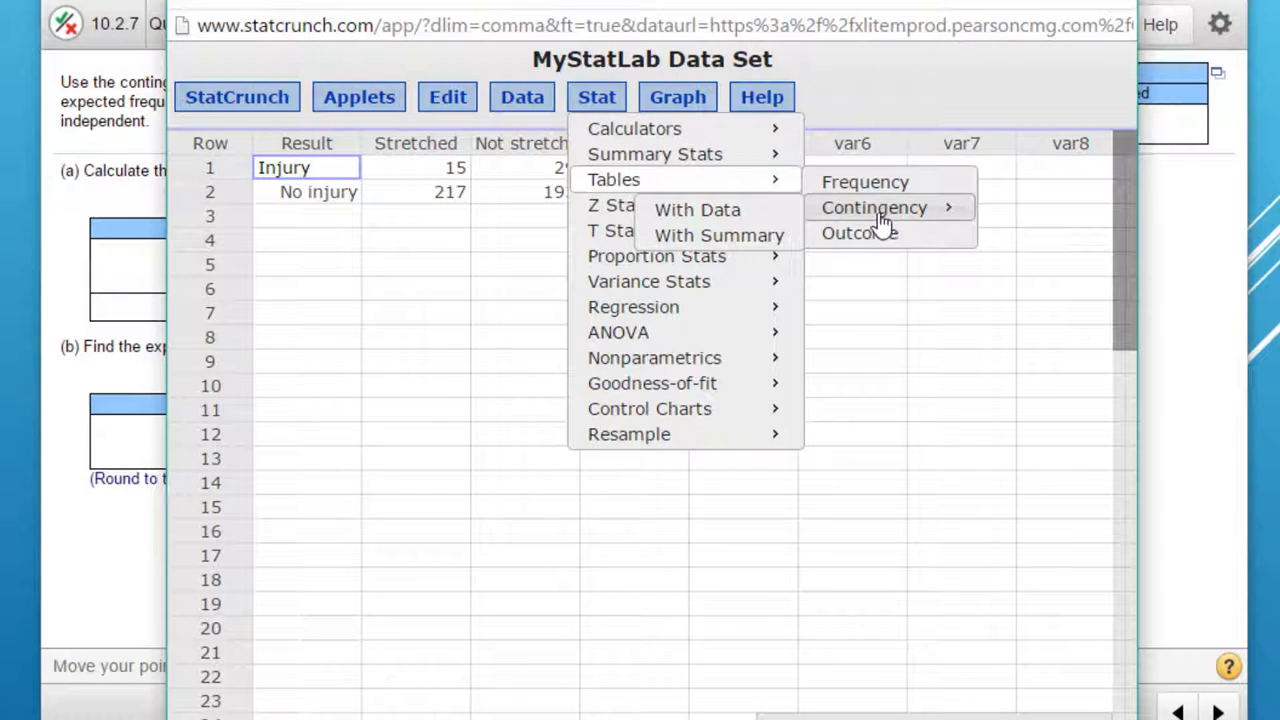
{"action": "left_click", "coordinate": [720, 236]}
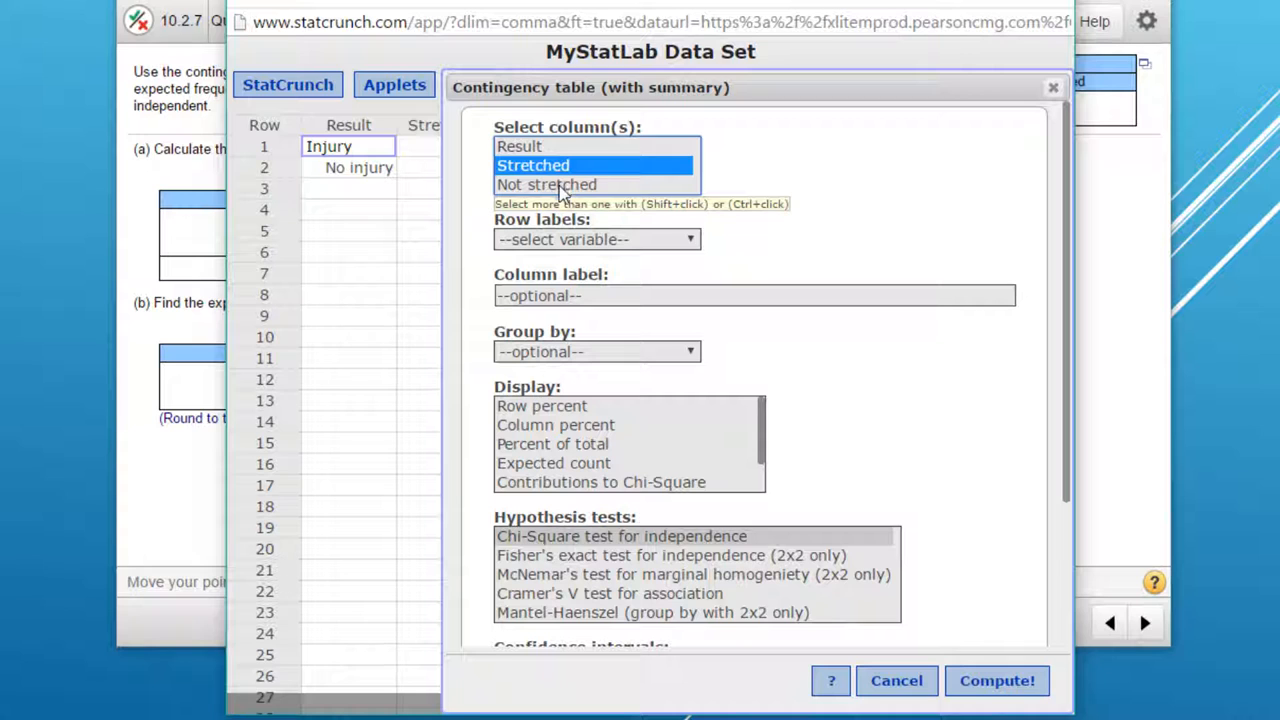
- Use Stretched and Not stretched counts, Result row labels, expected counts and a chi-square independence test
{"action": "left_click", "coordinate": [546, 184]}
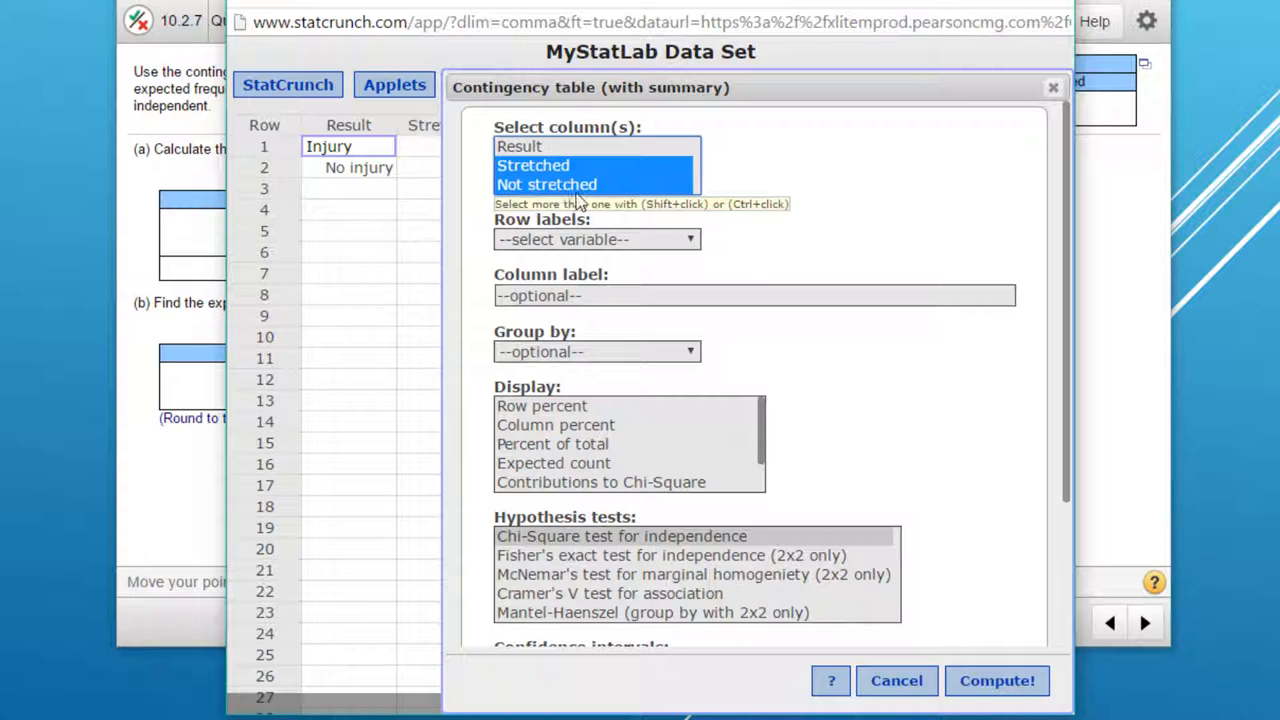
{"action": "left_click", "coordinate": [596, 240]}
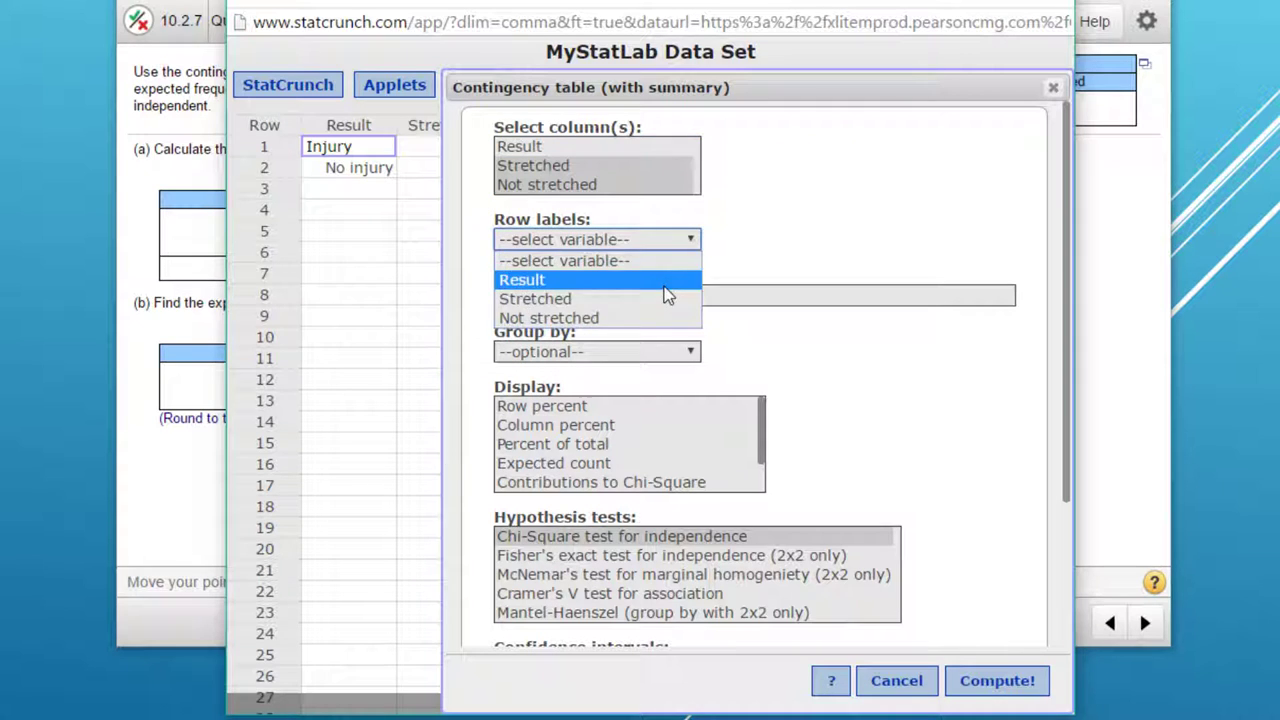
{"action": "left_click", "coordinate": [520, 280]}
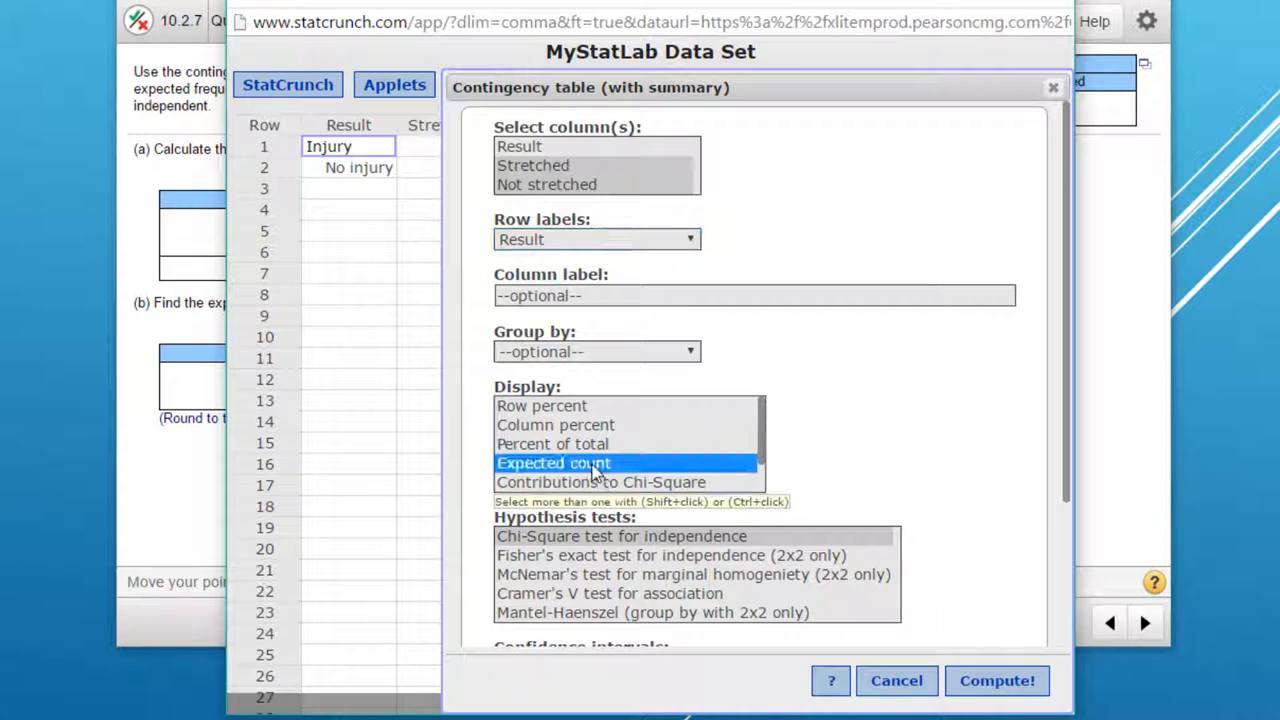
{"action": "left_click", "coordinate": [620, 536]}
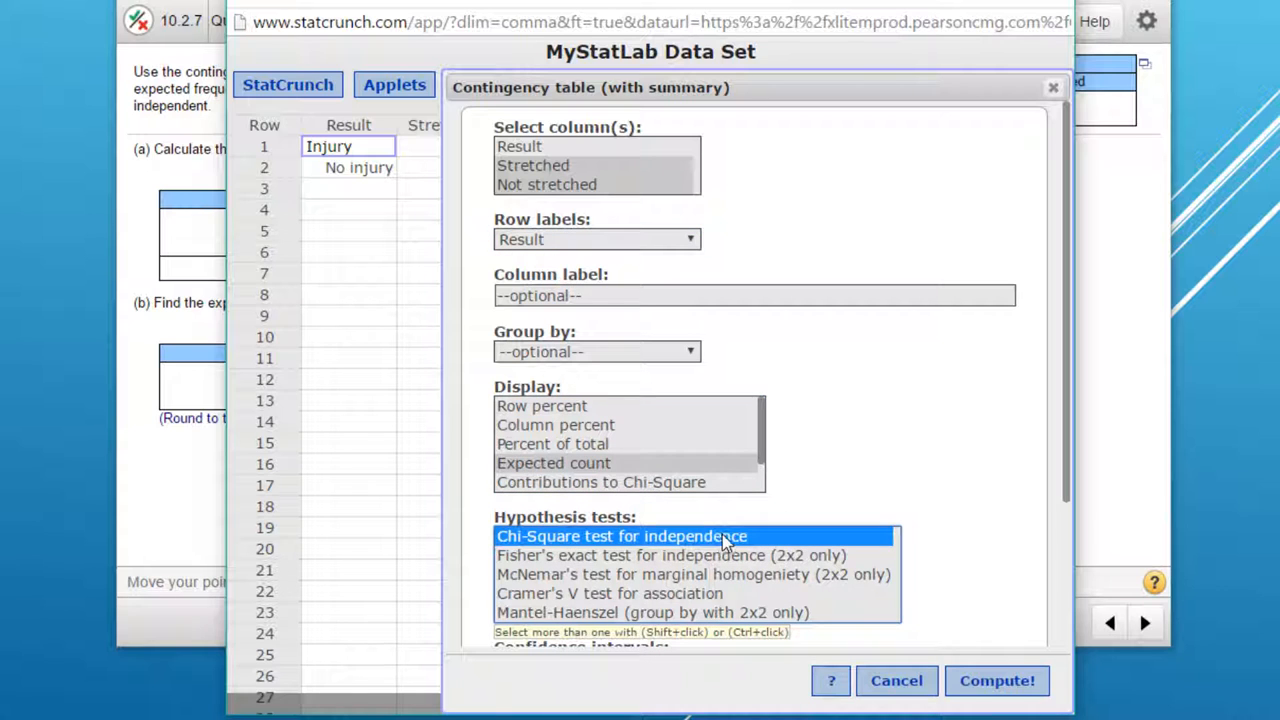
{"action": "left_click", "coordinate": [996, 680]}
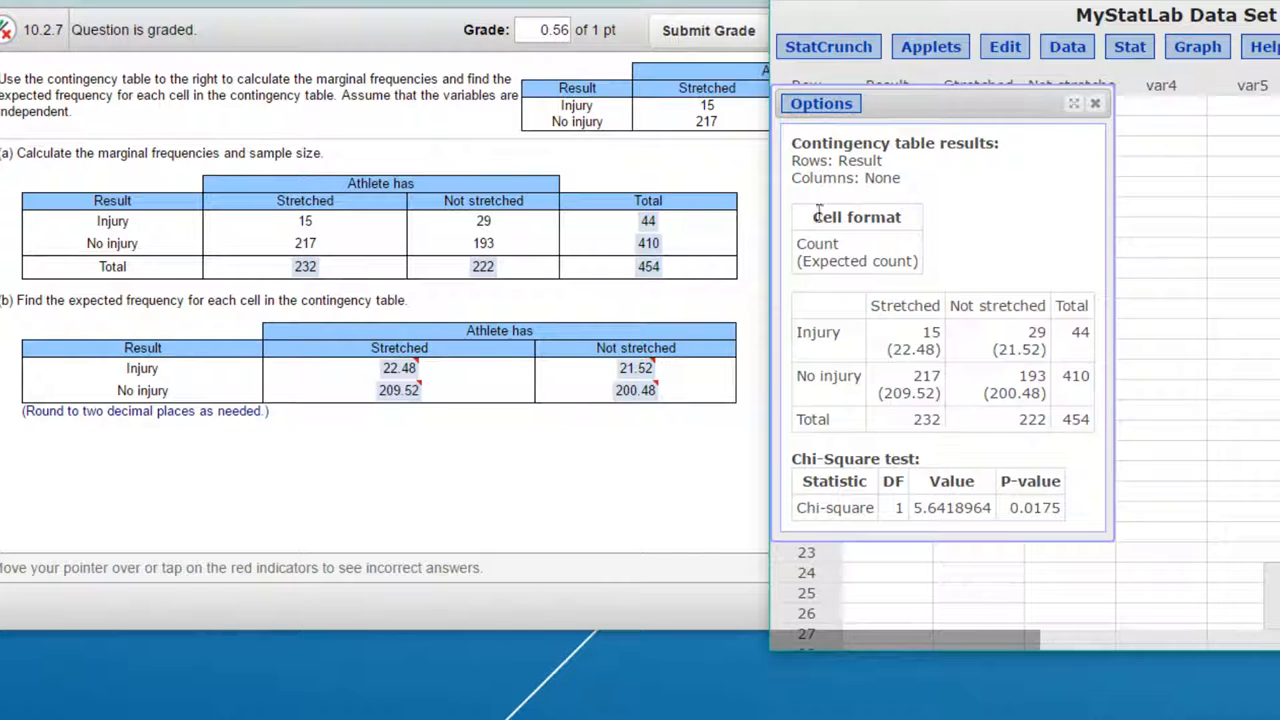
{"action": "mouse_move", "coordinate": [896, 428]}
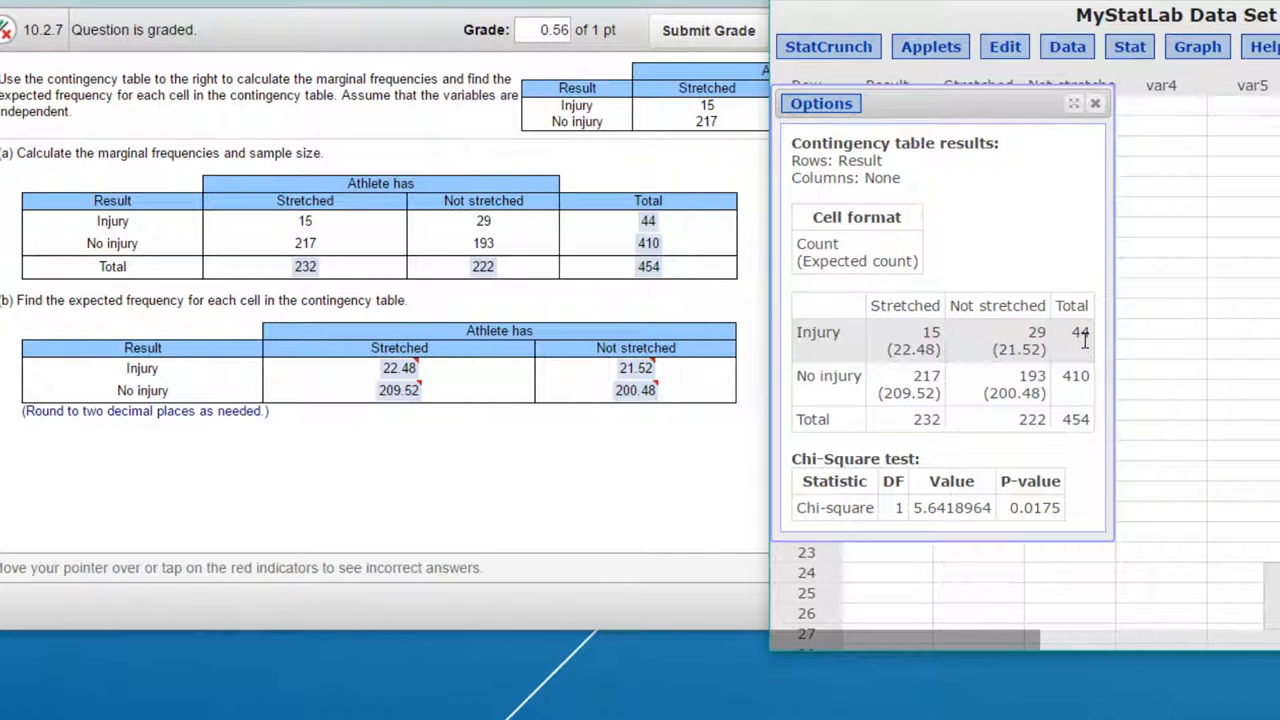
{"action": "mouse_move", "coordinate": [912, 364]}
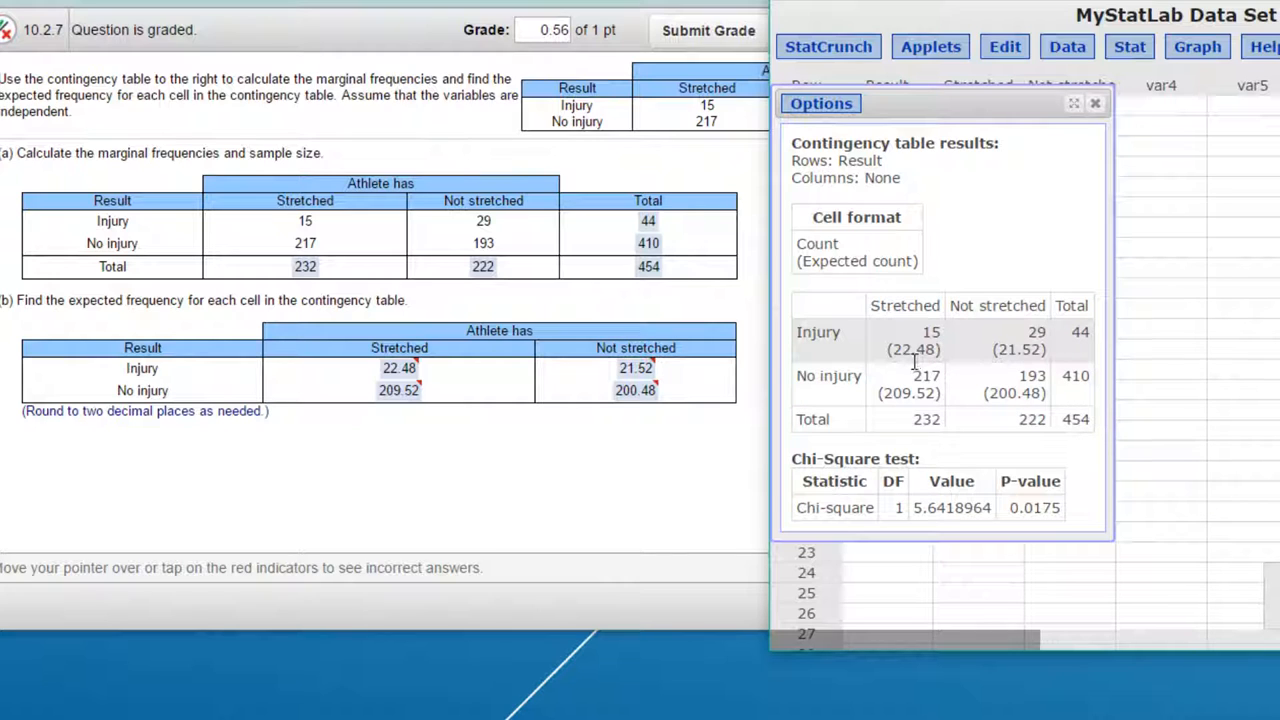